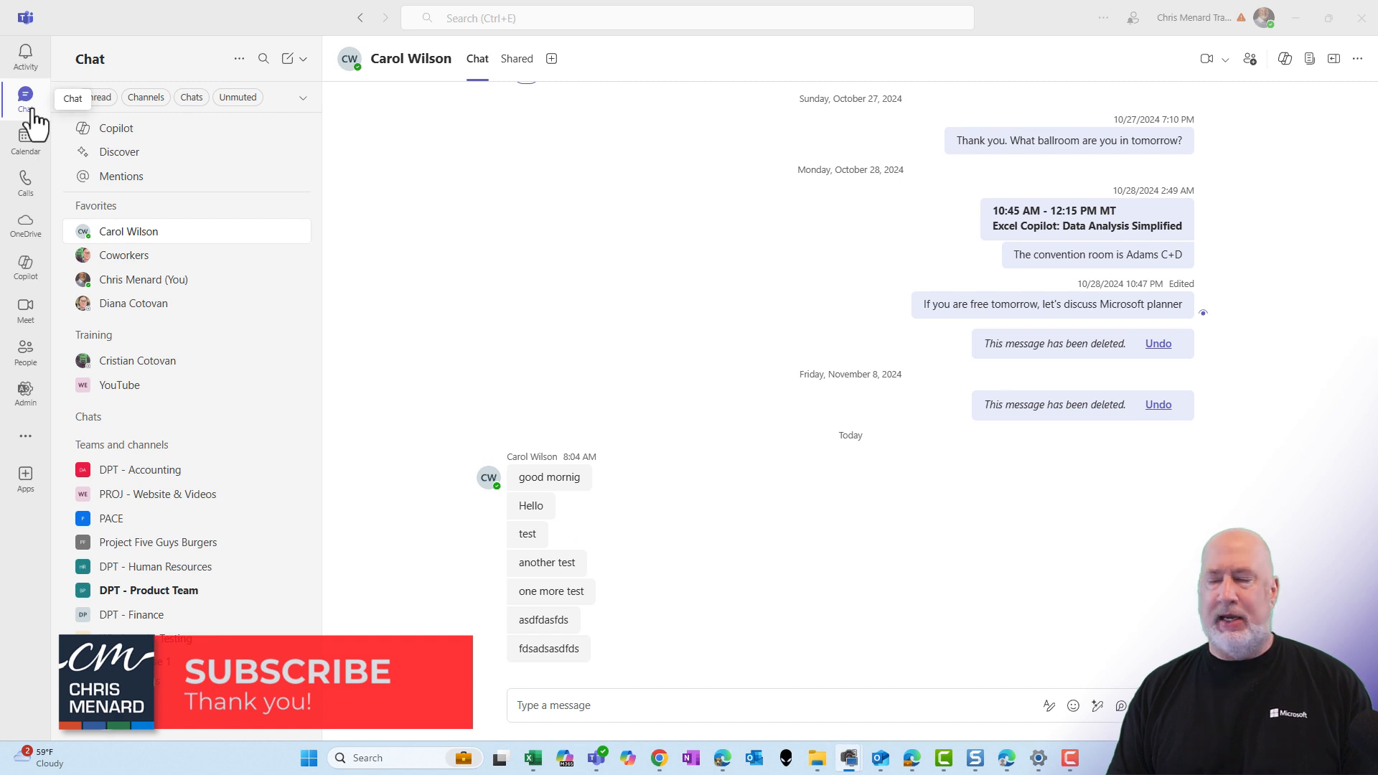
Switch to Calendar, dismiss the incoming chat notification, and open Settings from the Settings and more menu
click(26, 95)
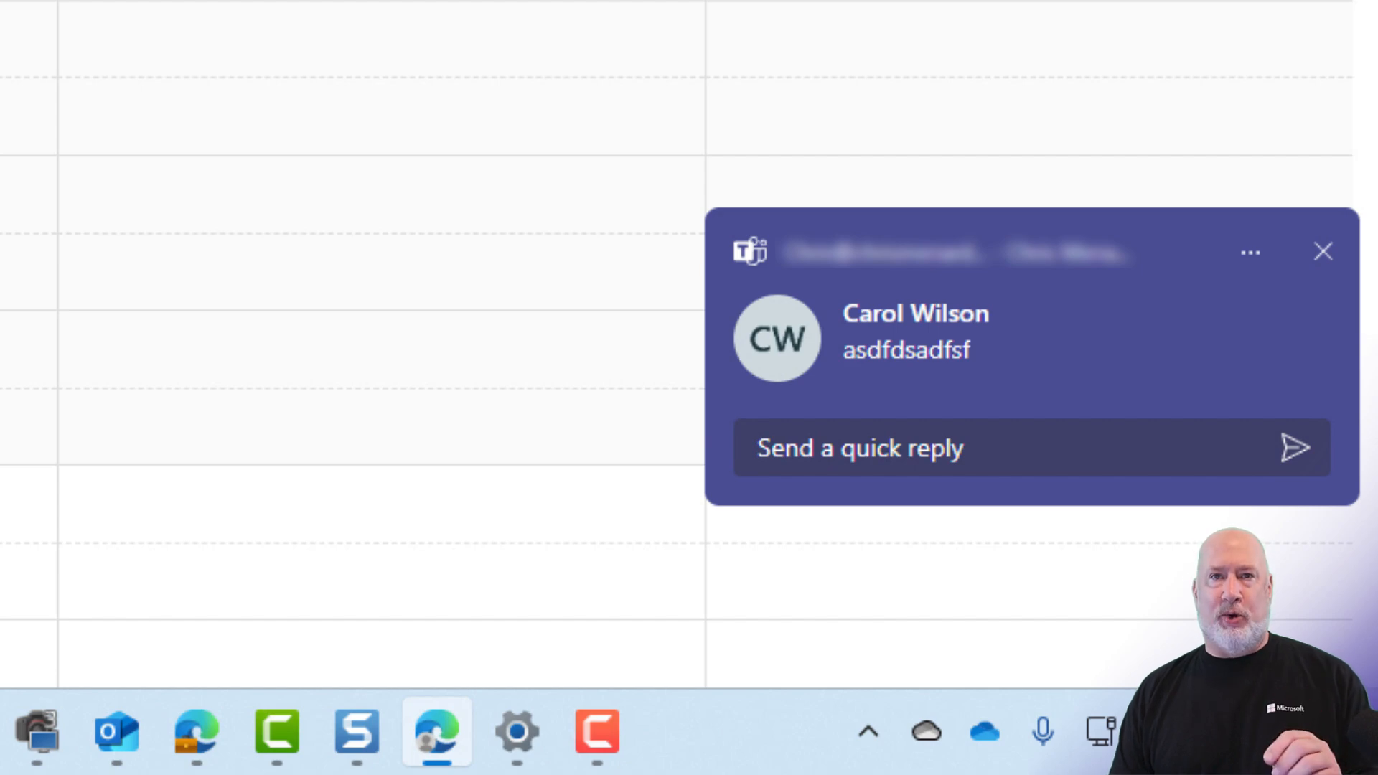
click(1323, 251)
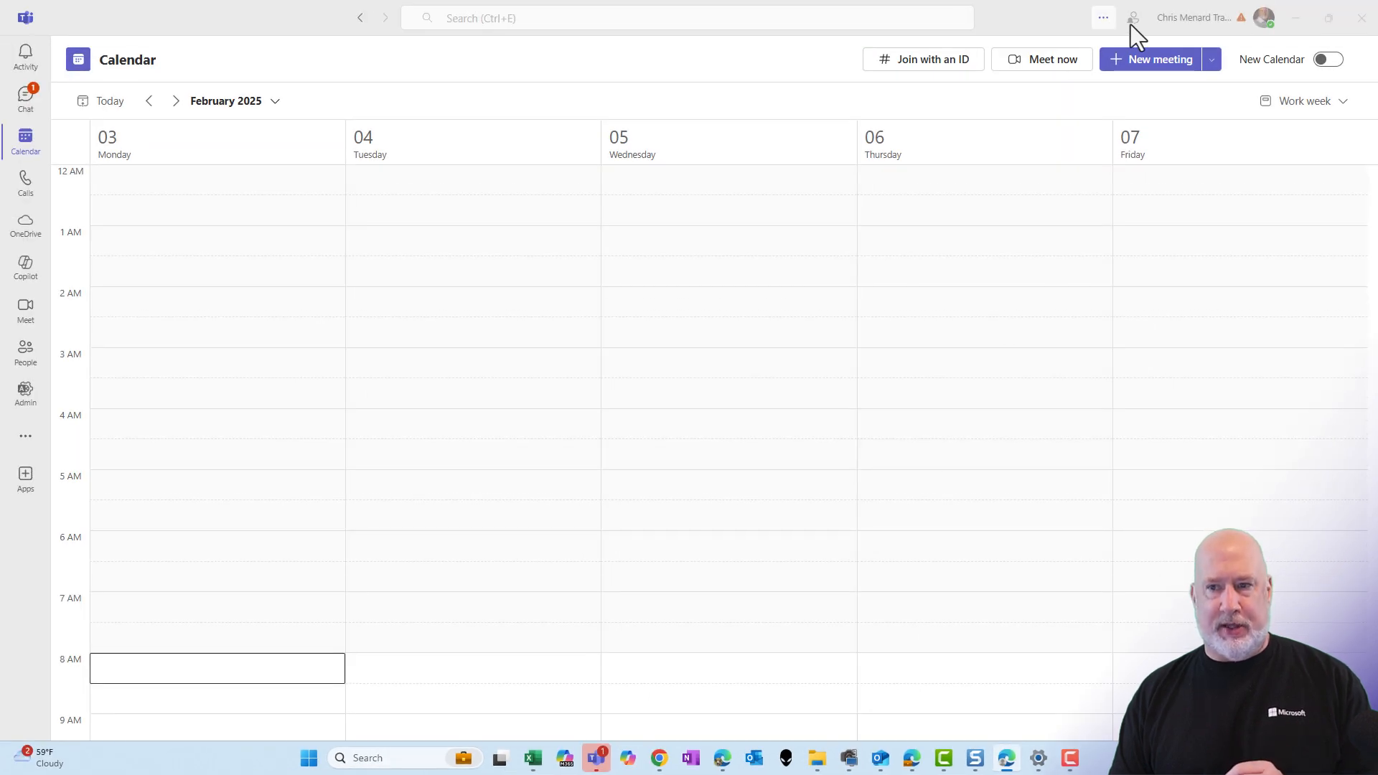
click(1101, 17)
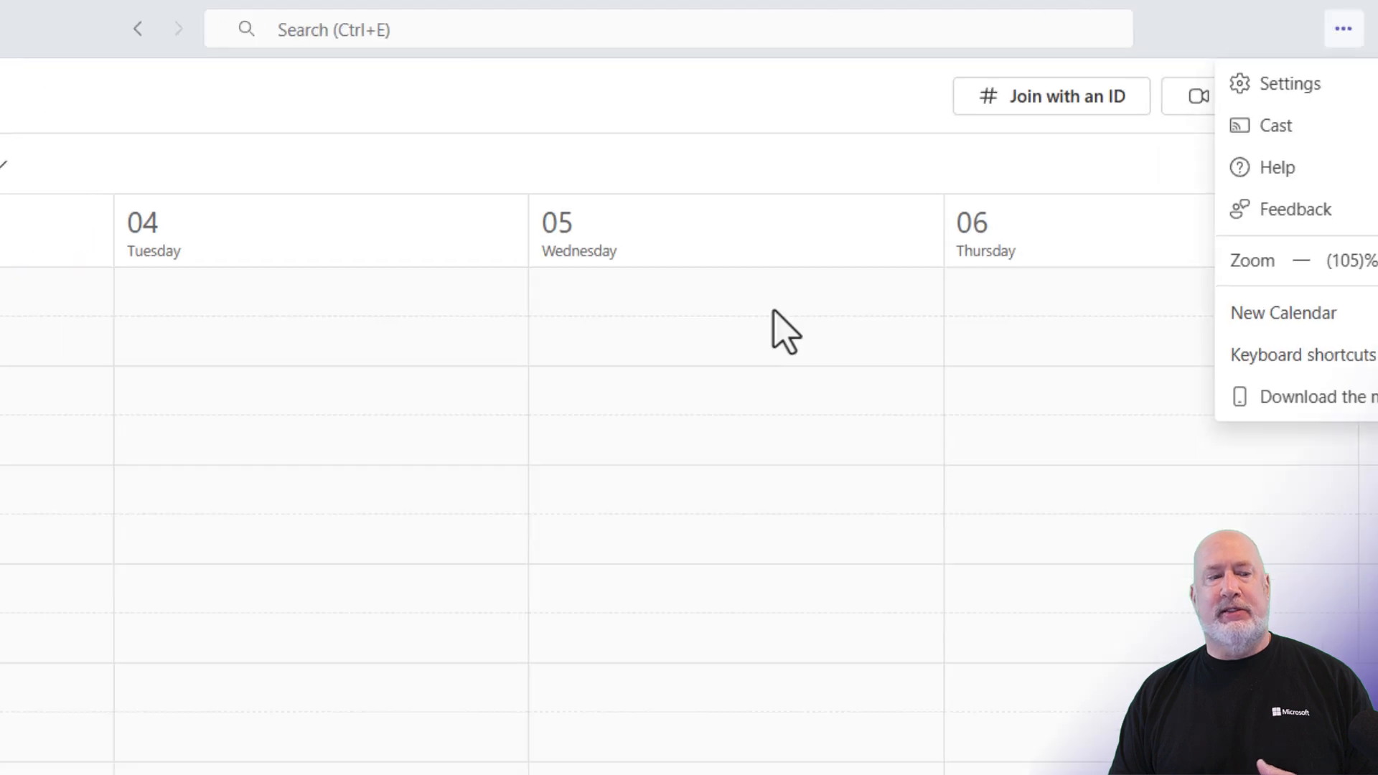
click(1289, 83)
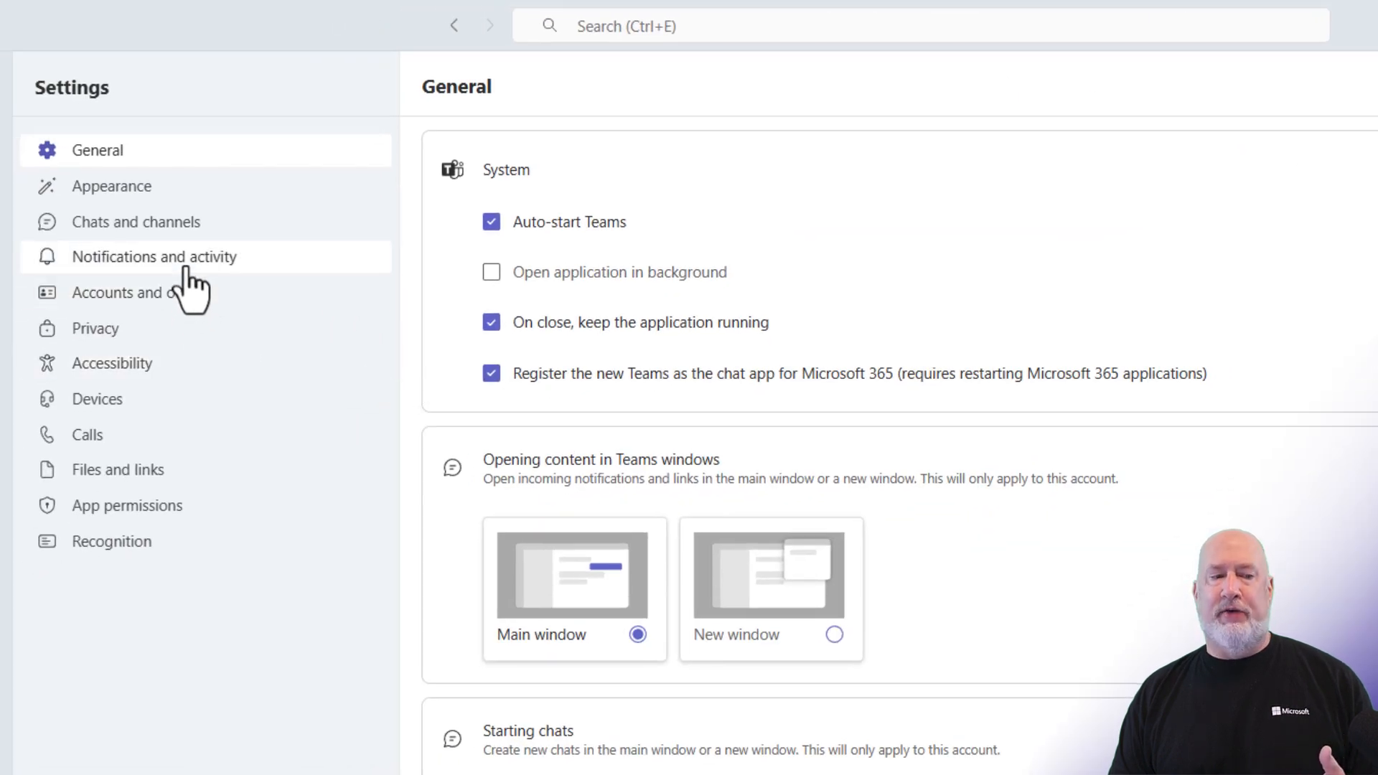
Under Notifications and activity, set the Display position on the screen to Top left
click(153, 256)
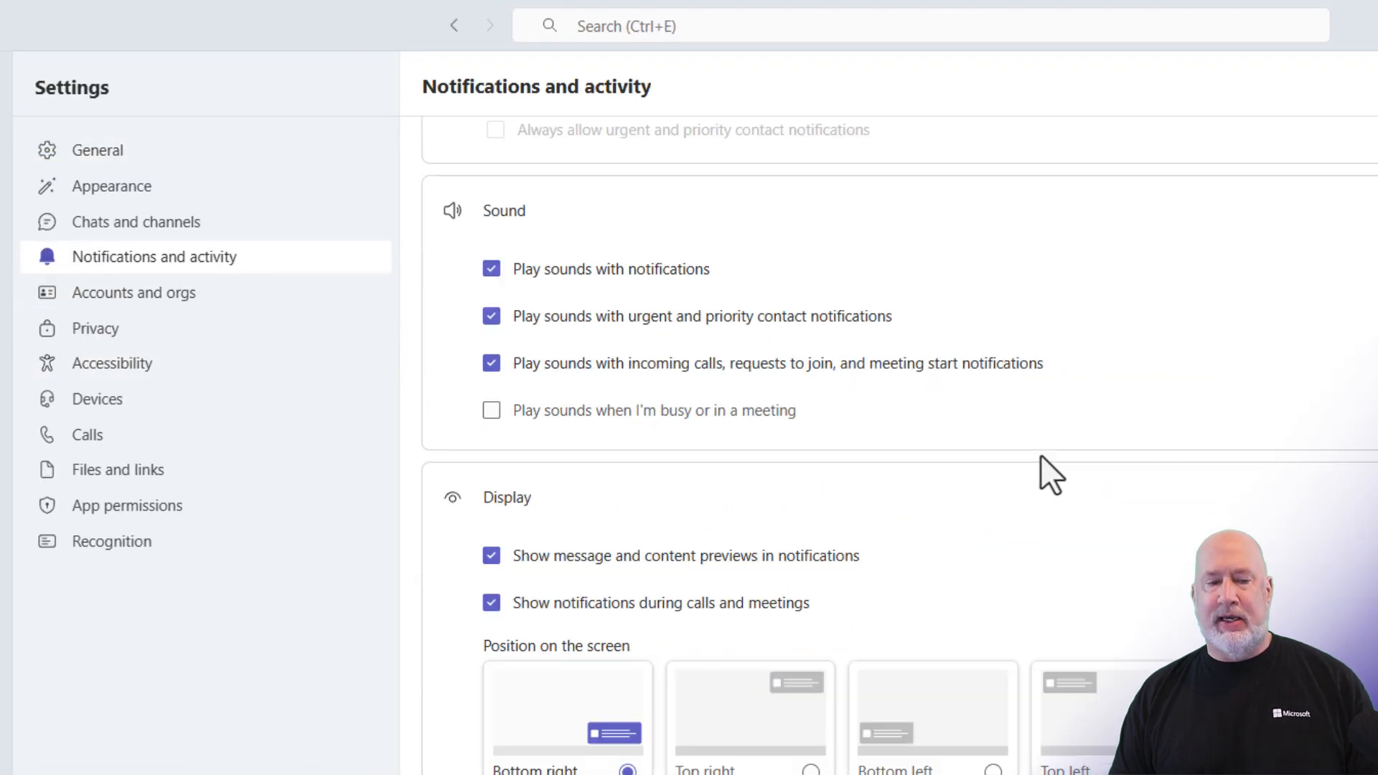
scroll(down, 3)
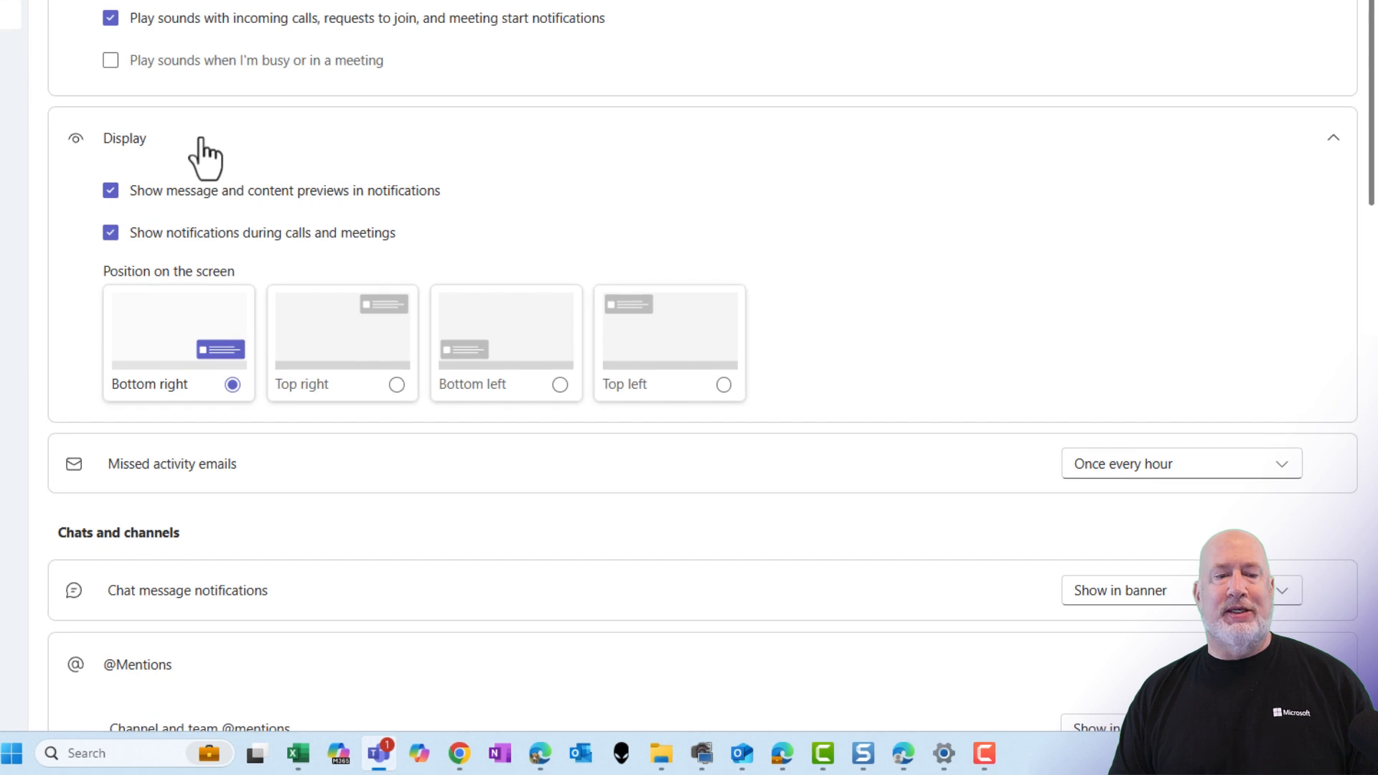
mouse_move(195, 328)
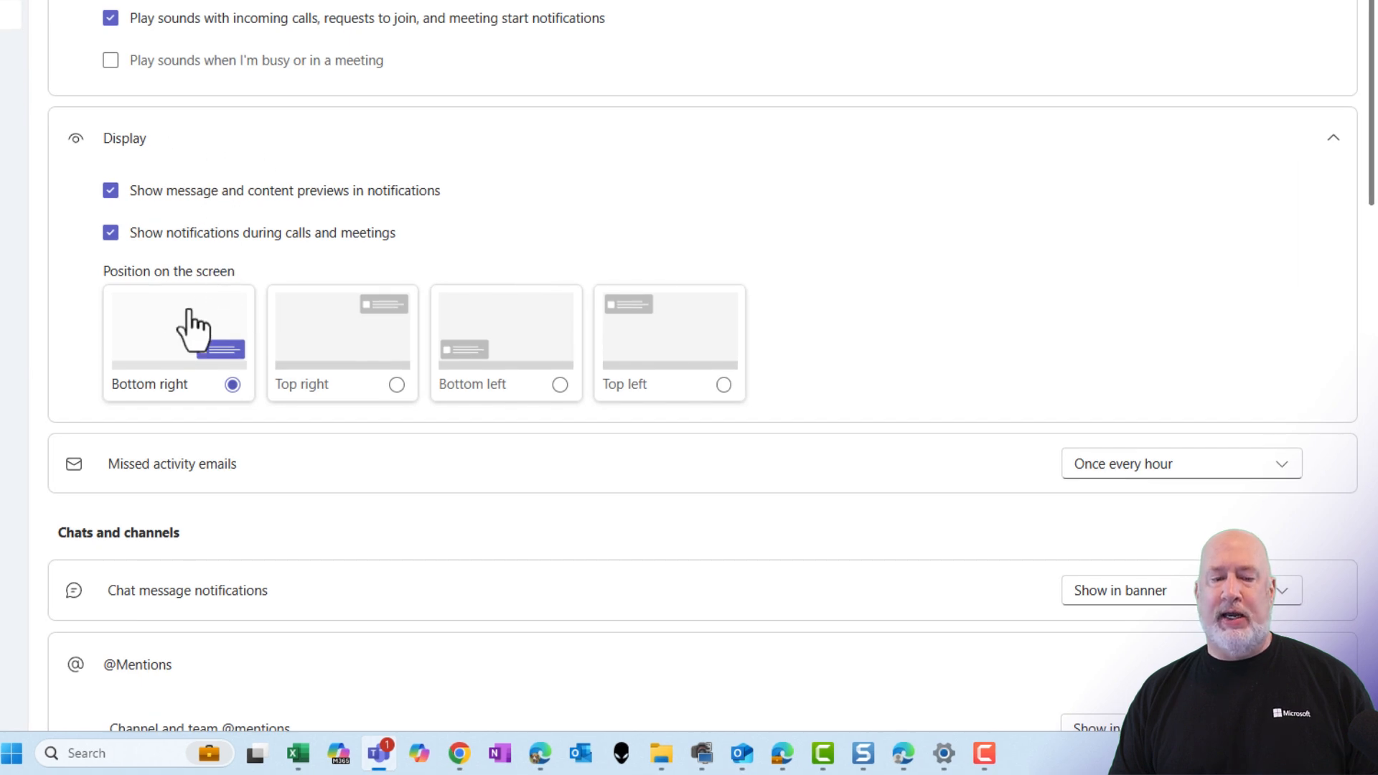
mouse_move(176, 391)
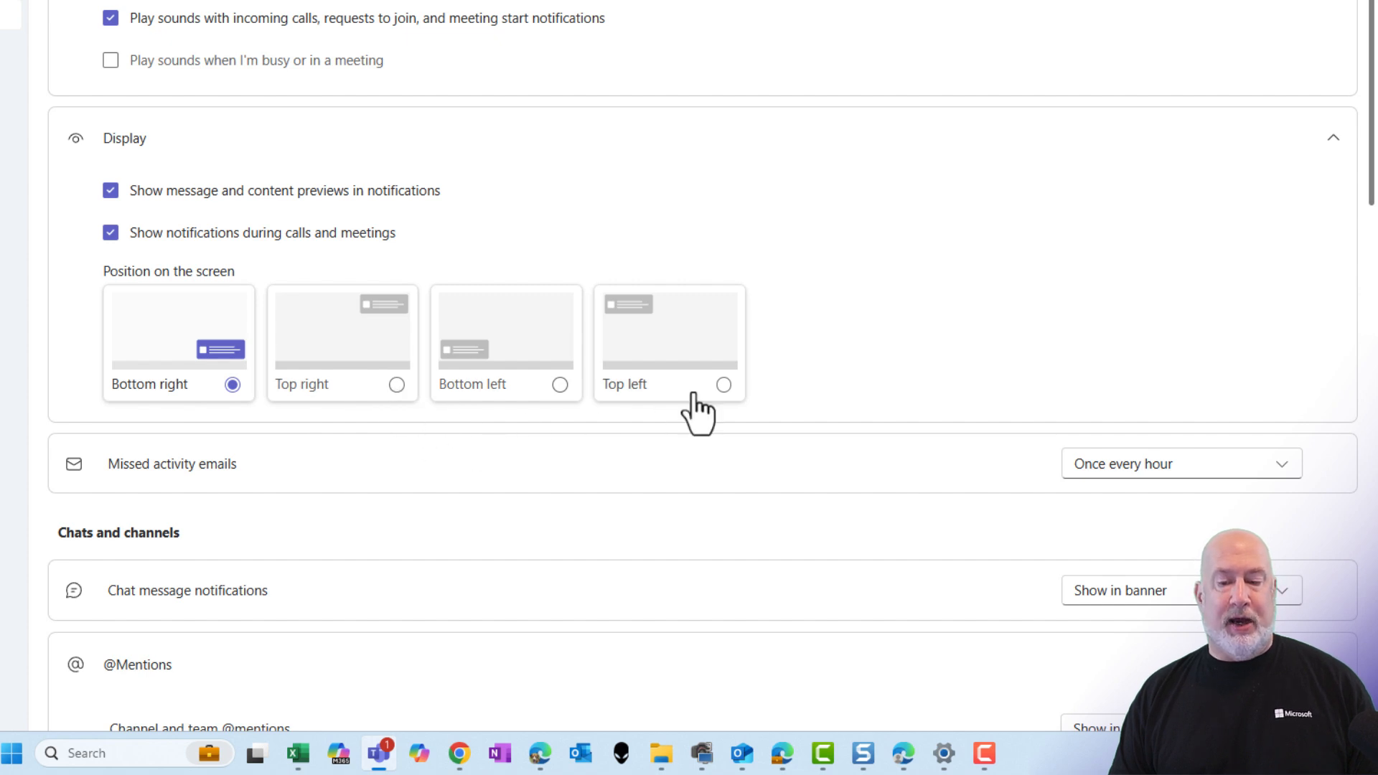
click(722, 385)
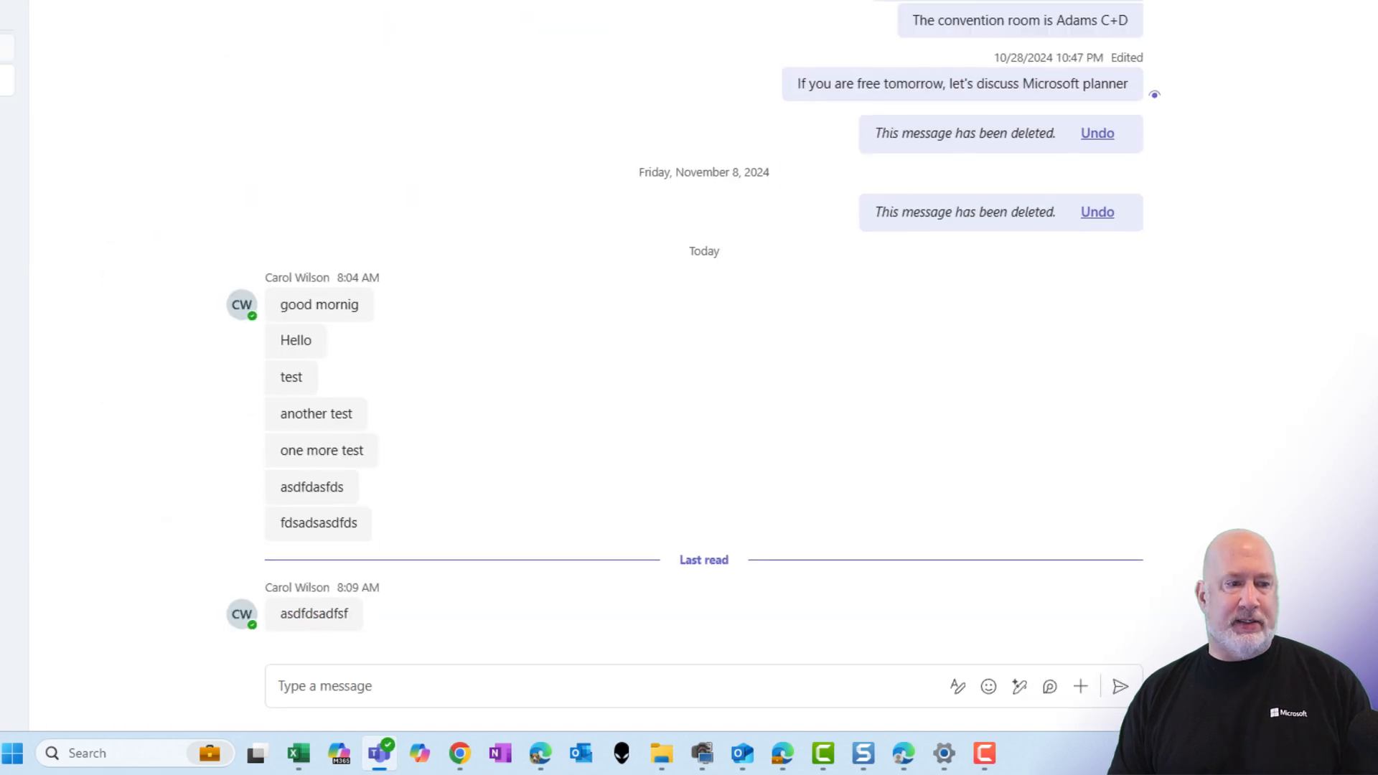
Return to Calendar, dismiss the top-left notification, and open the profile's status list showing Do not disturb
click(26, 141)
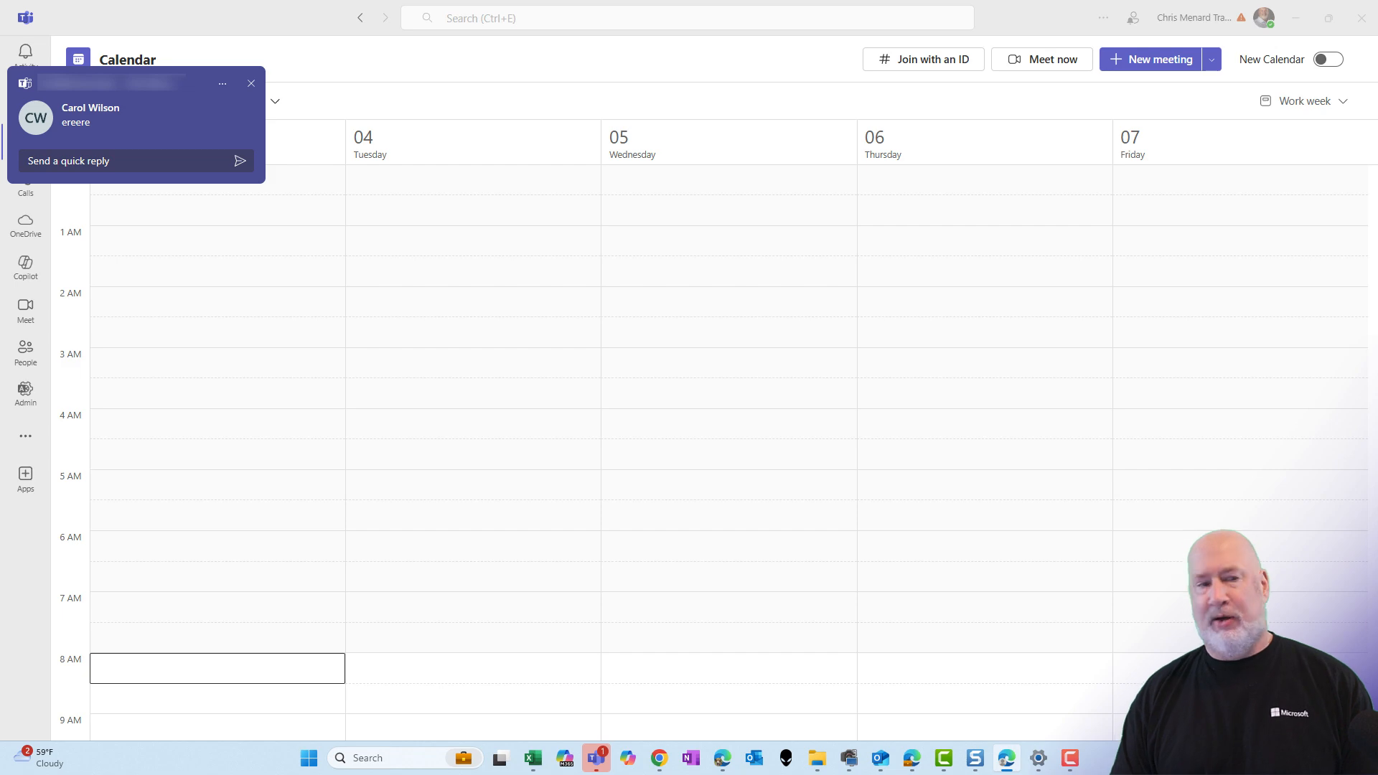
click(123, 160)
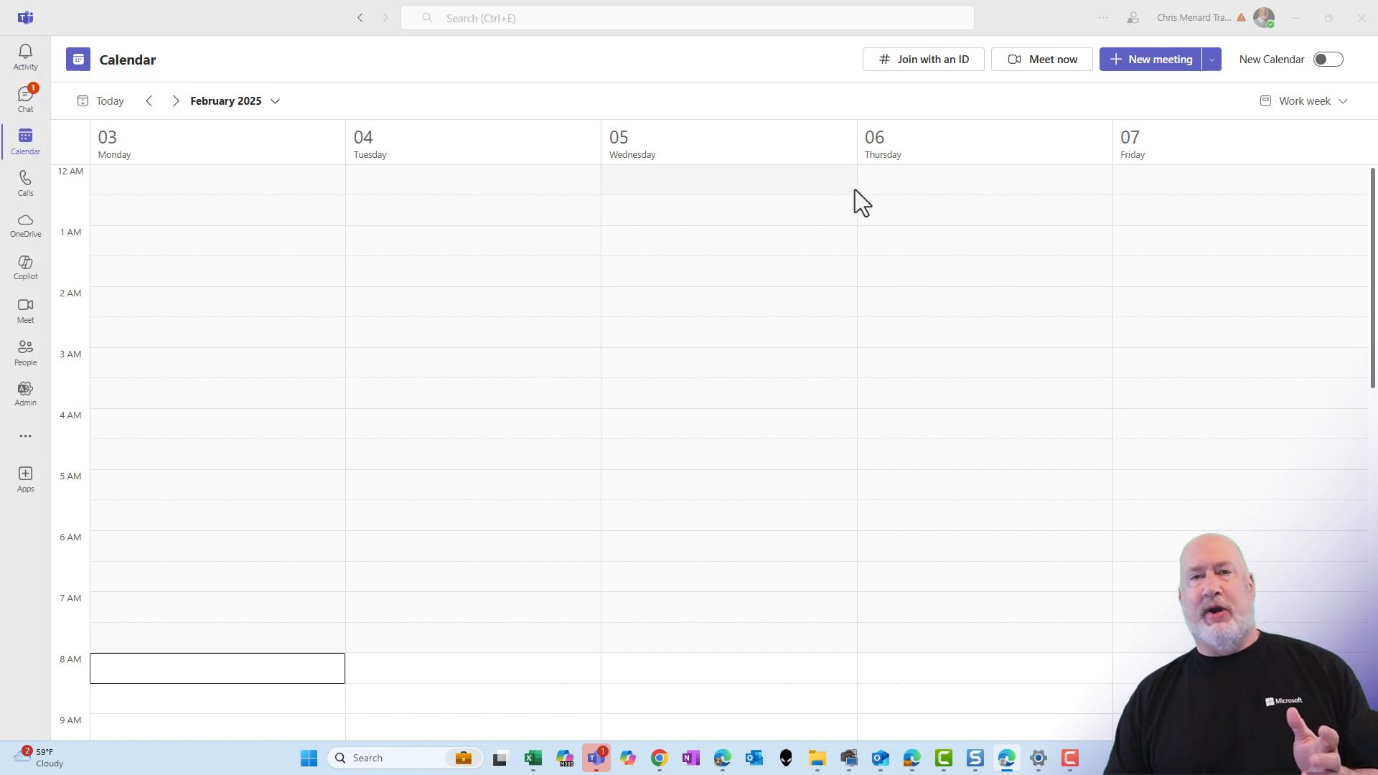
mouse_move(955, 231)
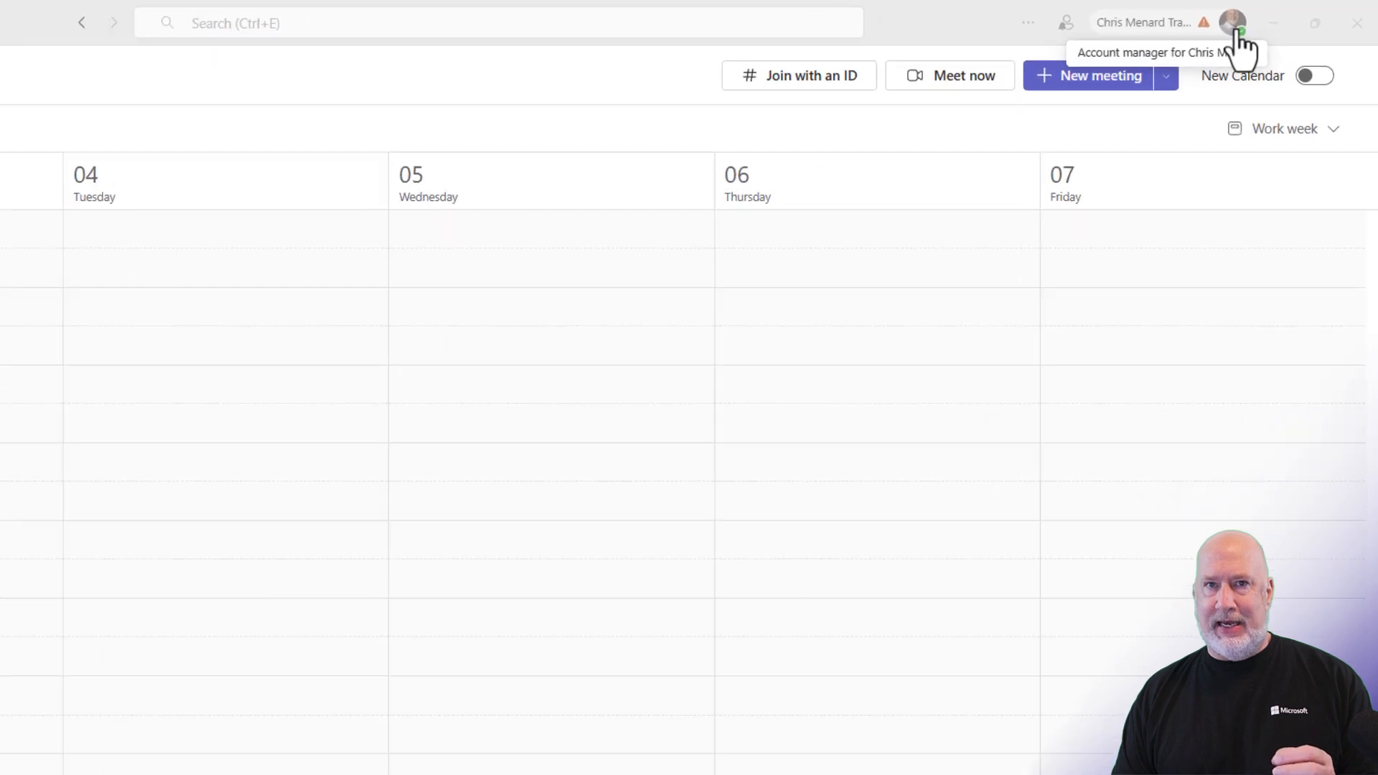
click(1232, 22)
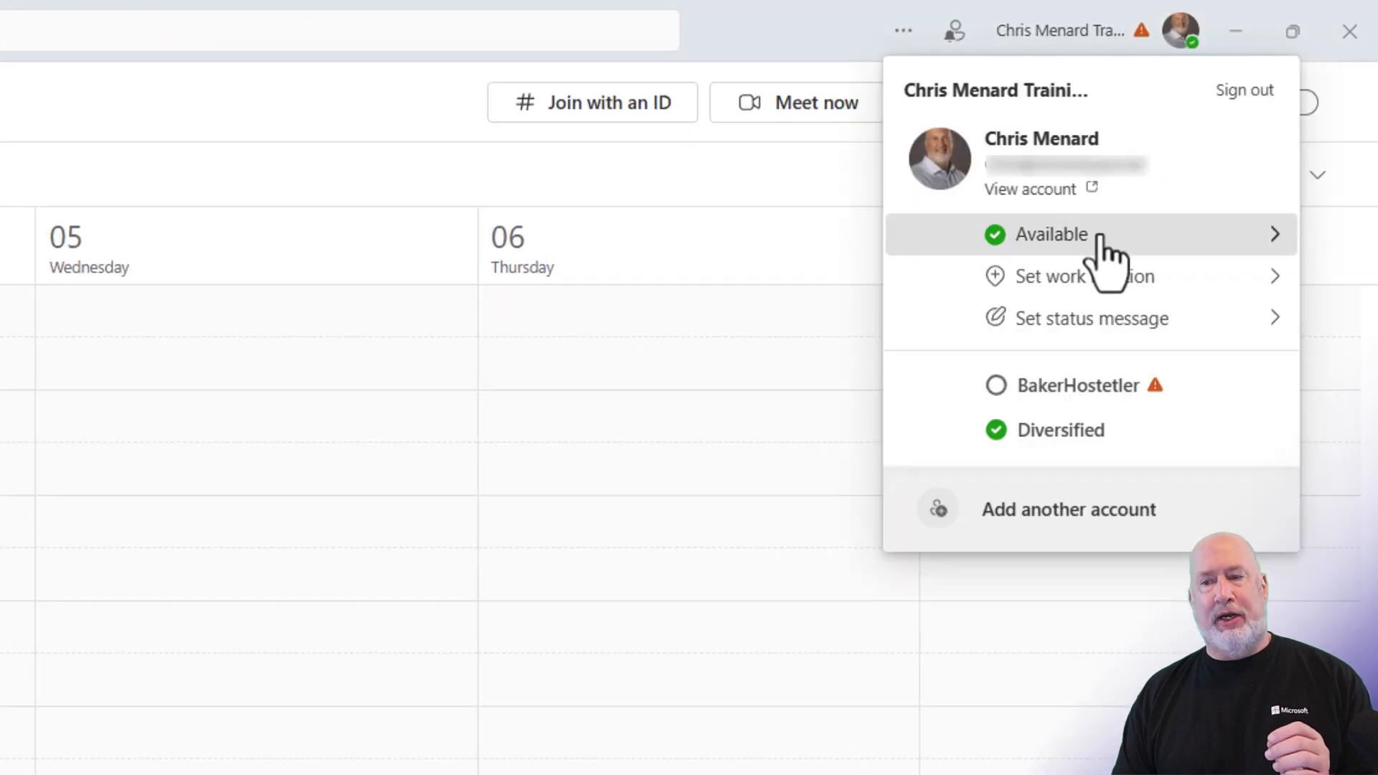
click(1052, 234)
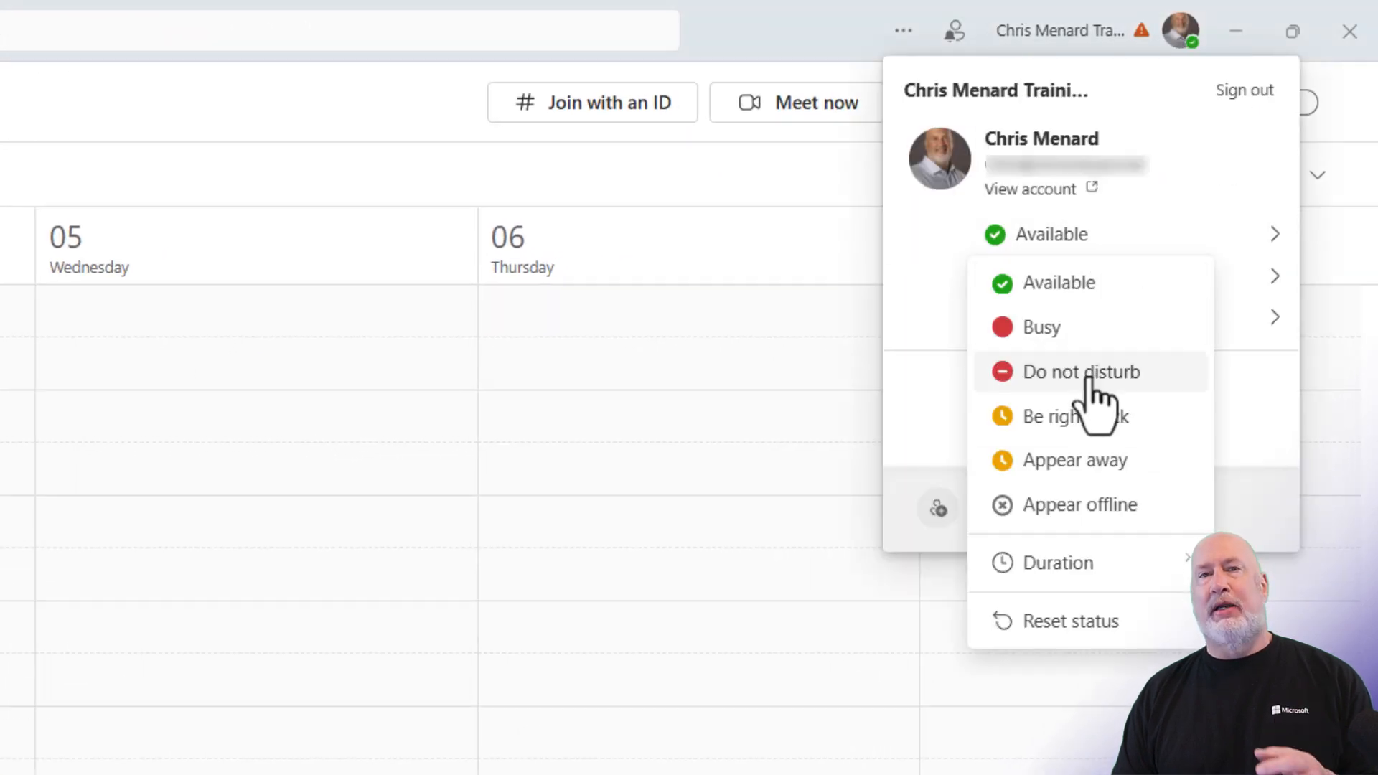